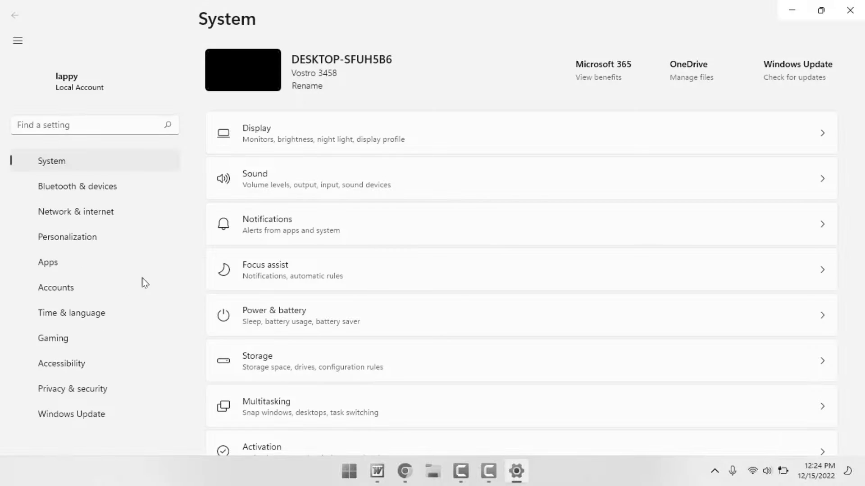
Go to Accessibility in the sidebar and reach the Color filters page.
{"action": "left_click", "coordinate": [62, 338]}
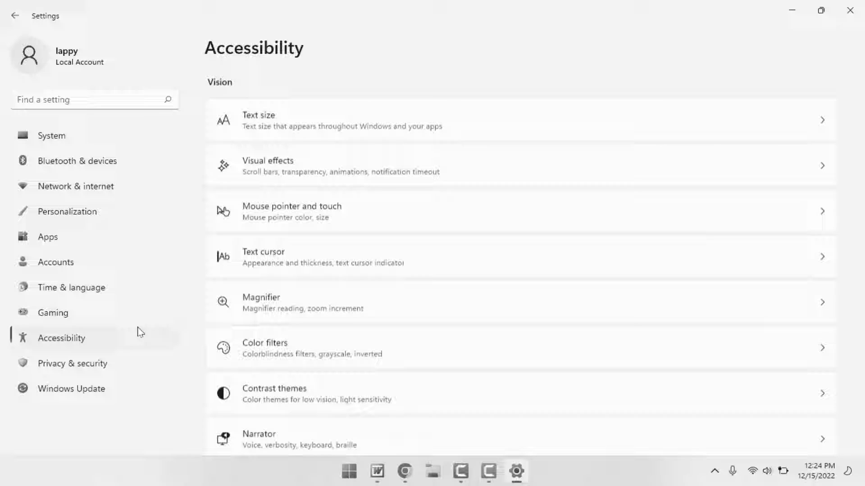
{"action": "scroll", "scroll_direction": "down", "scroll_amount": 3}
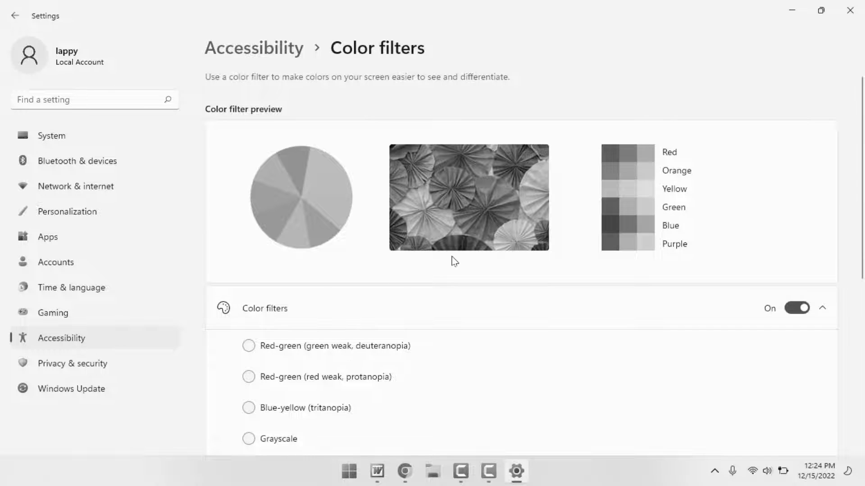
Switch Color filters off while leaving the keyboard shortcut toggle on.
{"action": "left_click", "coordinate": [796, 308]}
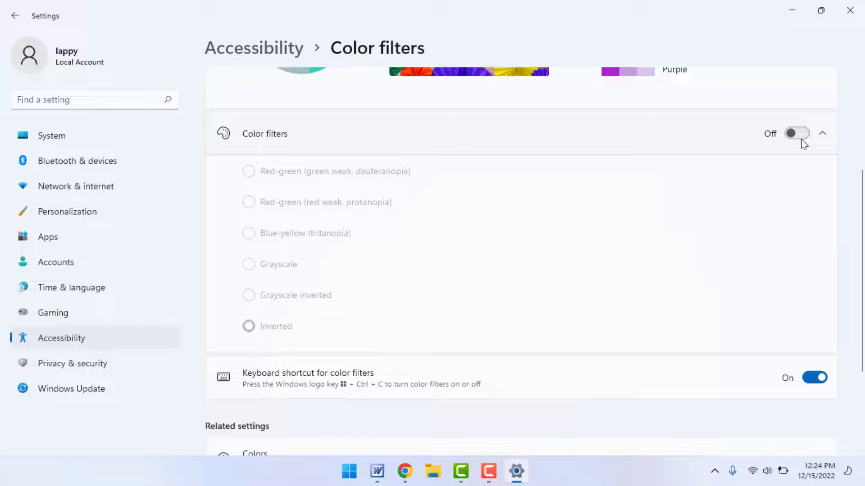
{"action": "scroll", "scroll_direction": "down", "scroll_amount": 3}
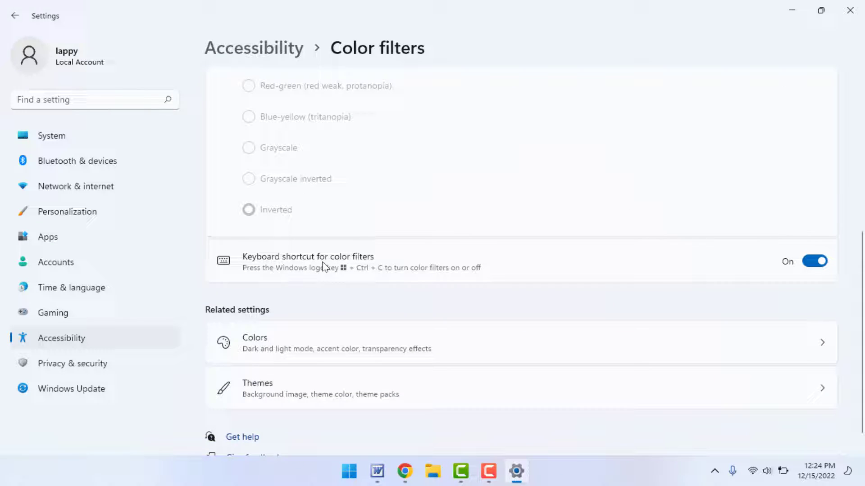
{"action": "mouse_move", "coordinate": [336, 277]}
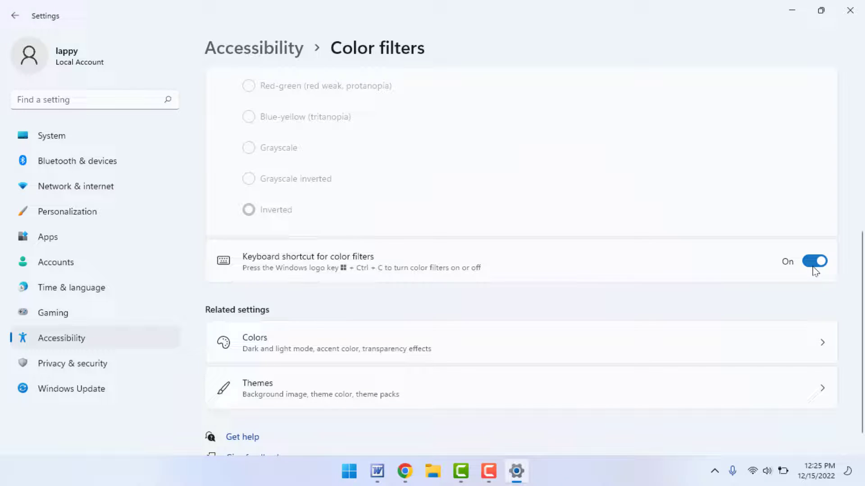
{"action": "mouse_move", "coordinate": [317, 277]}
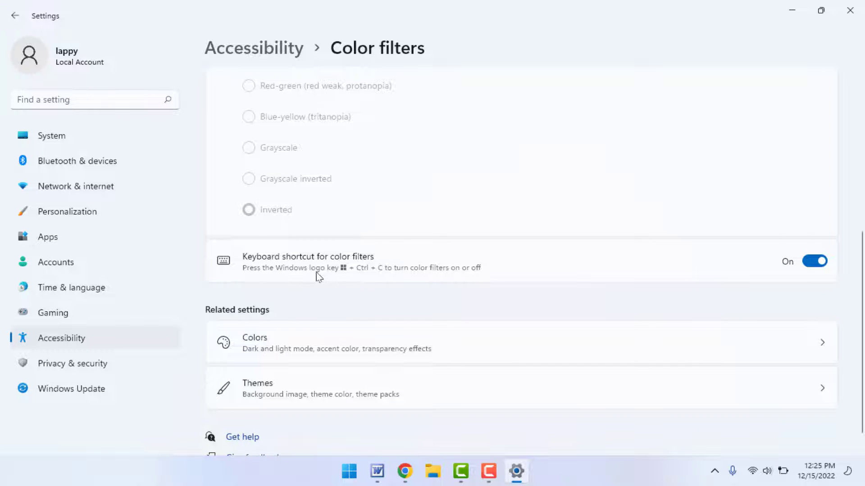
{"action": "mouse_move", "coordinate": [369, 279]}
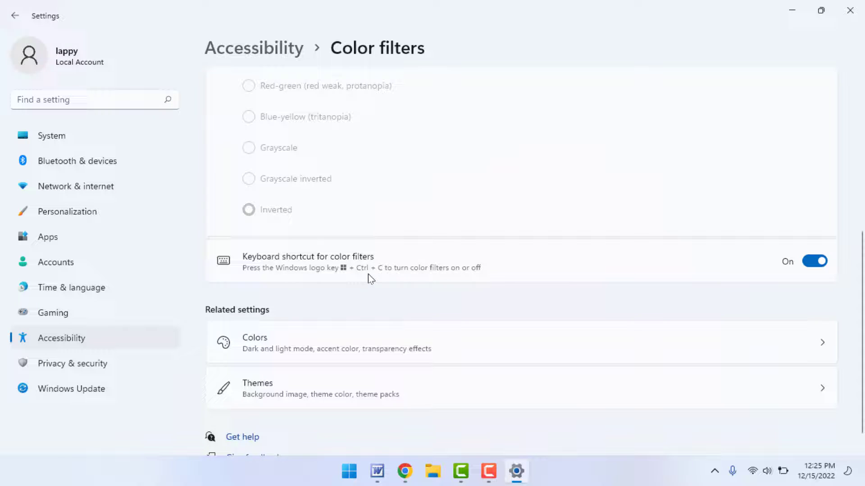
{"action": "mouse_move", "coordinate": [418, 281]}
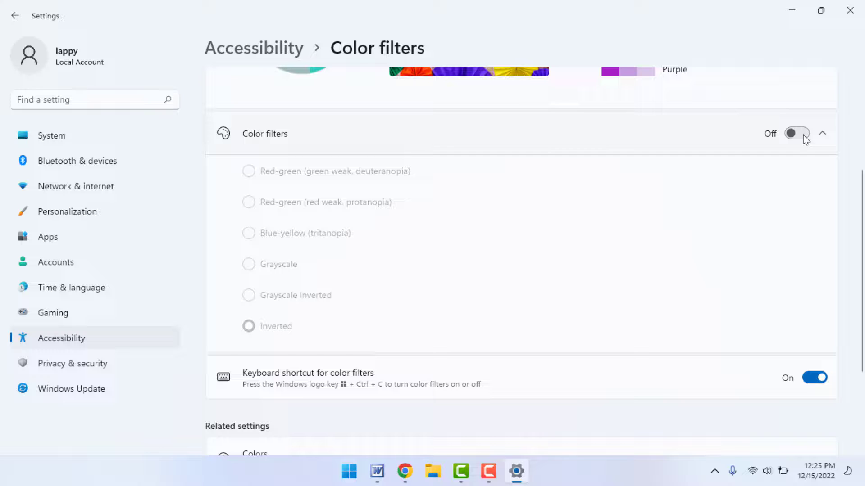
Switch Color filters back on with the Inverted filter still selected.
{"action": "left_click", "coordinate": [796, 134]}
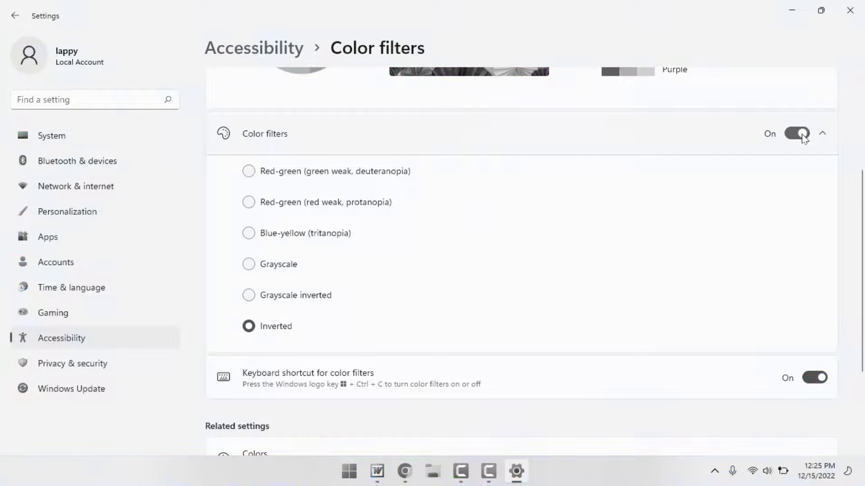
{"action": "mouse_move", "coordinate": [320, 214]}
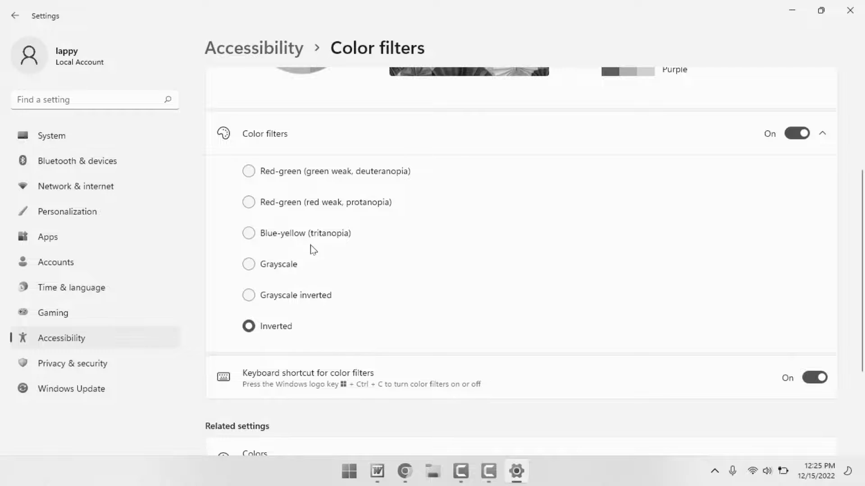
{"action": "mouse_move", "coordinate": [352, 275]}
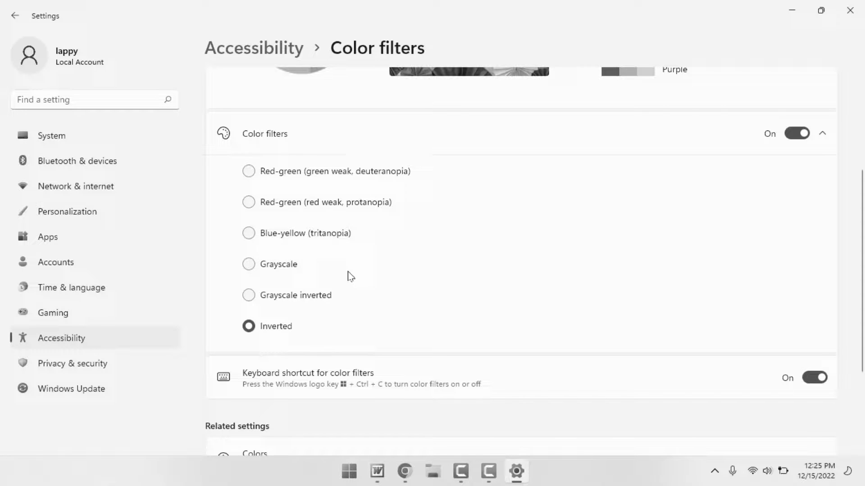
{"action": "mouse_move", "coordinate": [398, 304]}
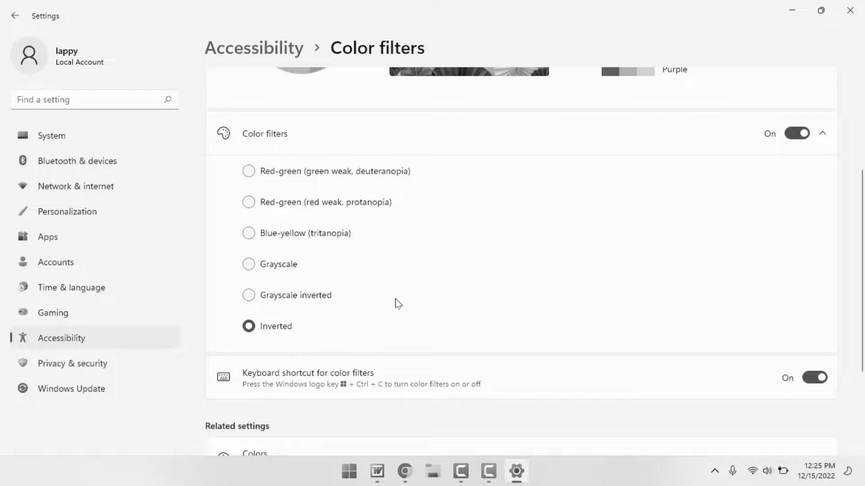